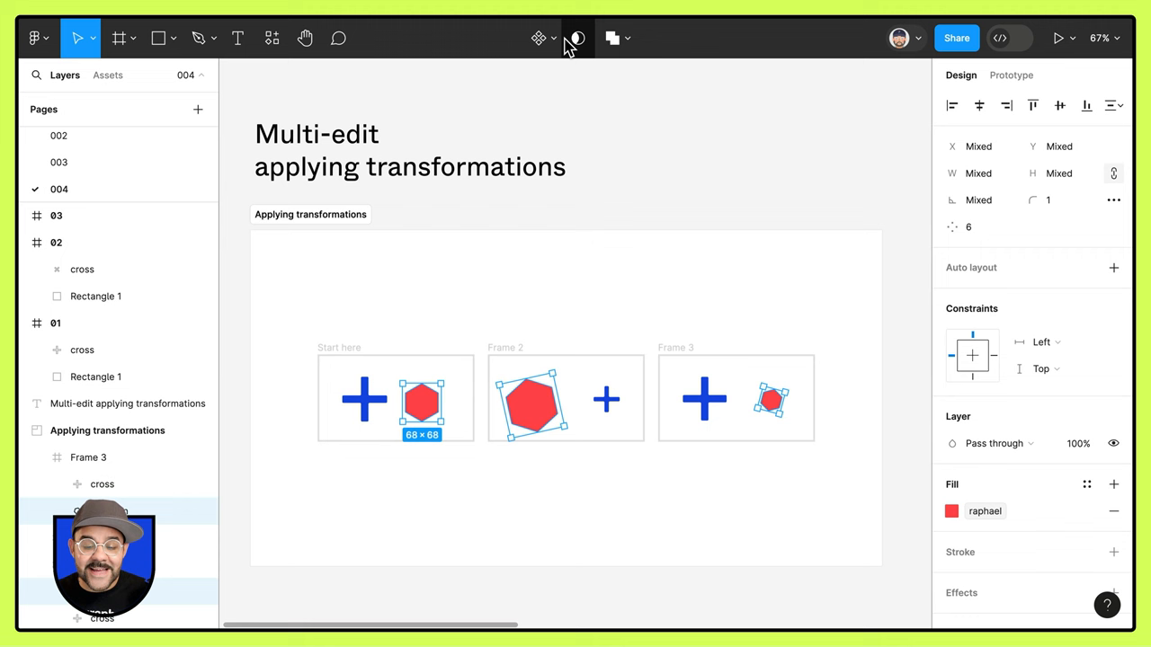
- Replace the red hexagons' mixed rotation with one shared value, leaving them upright
click(978, 200)
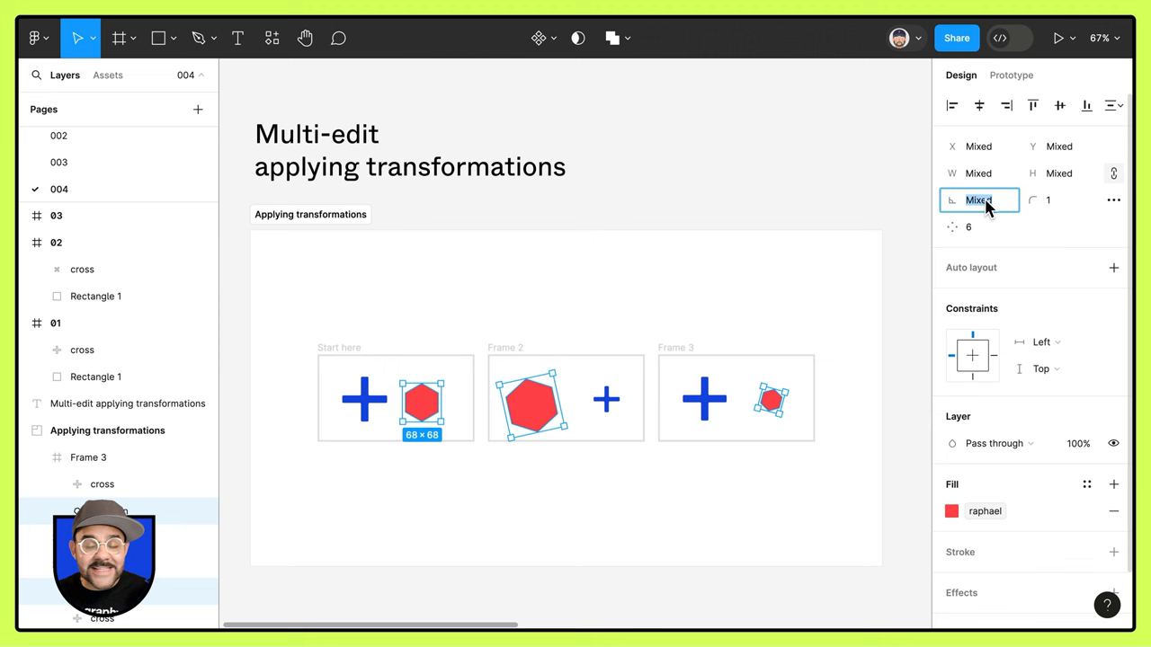
click(698, 277)
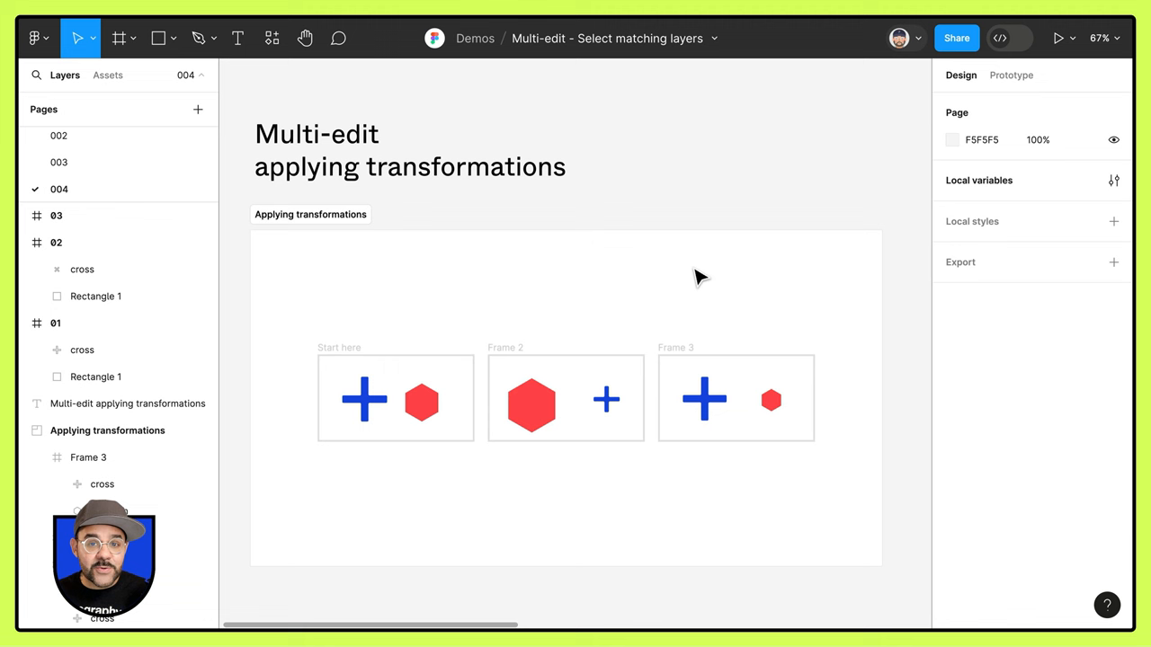
mouse_move(762, 270)
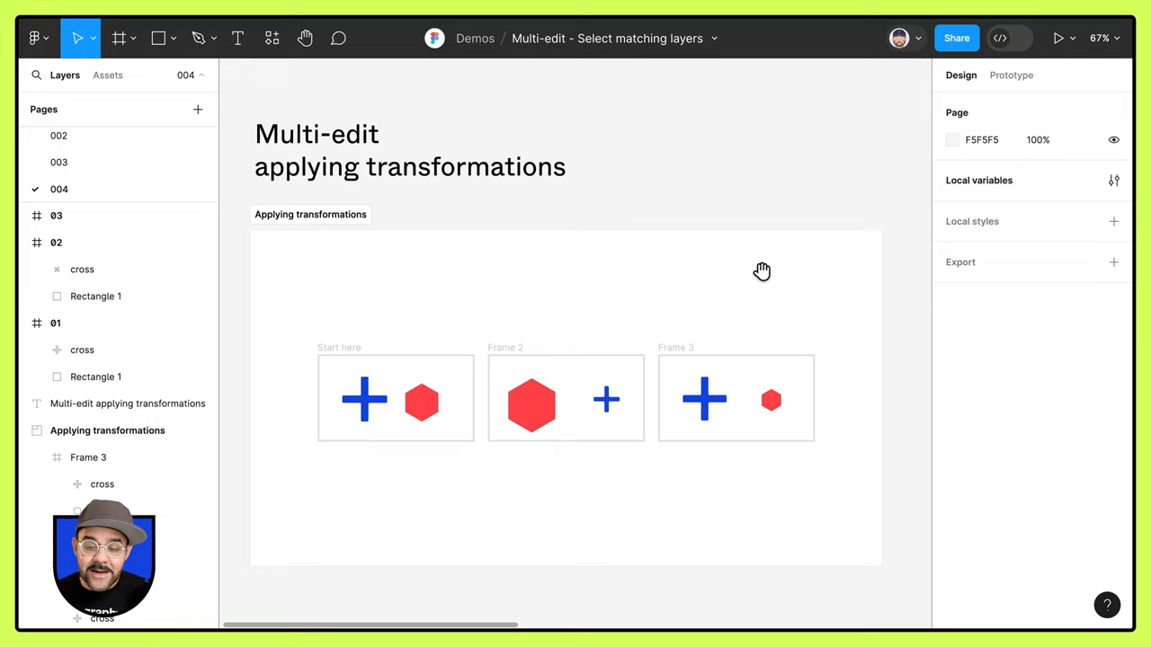
- Start the prototype preview of cross frames 01–03
click(1012, 76)
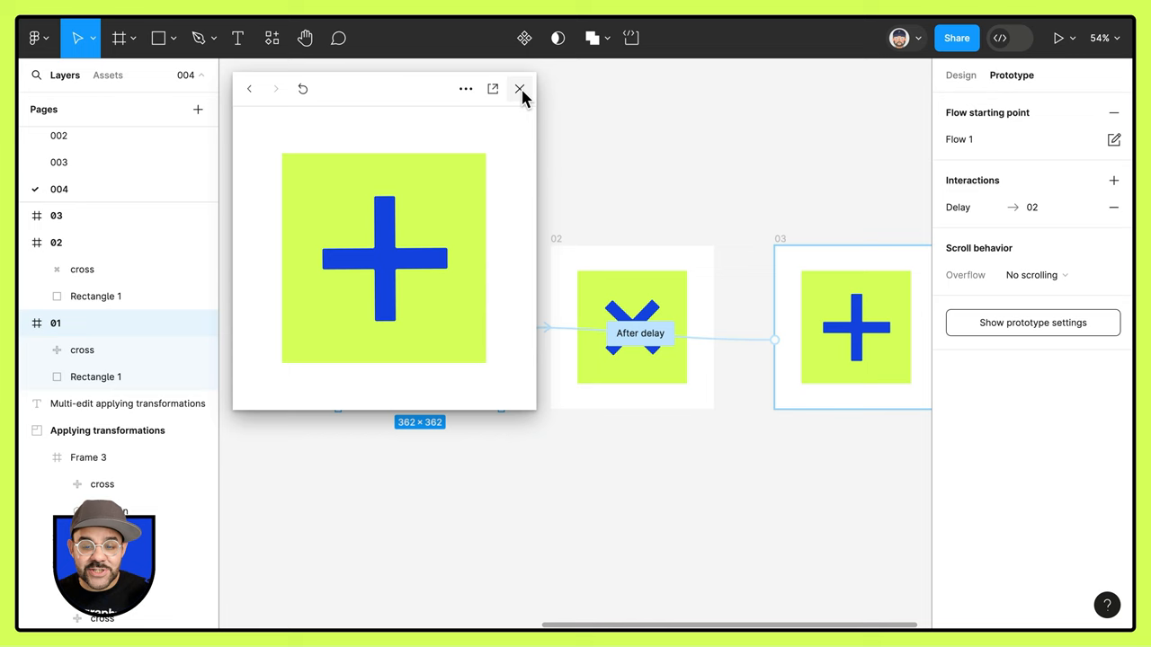
- Close the preview and begin a shared rotation edit on the three selected crosses
click(520, 90)
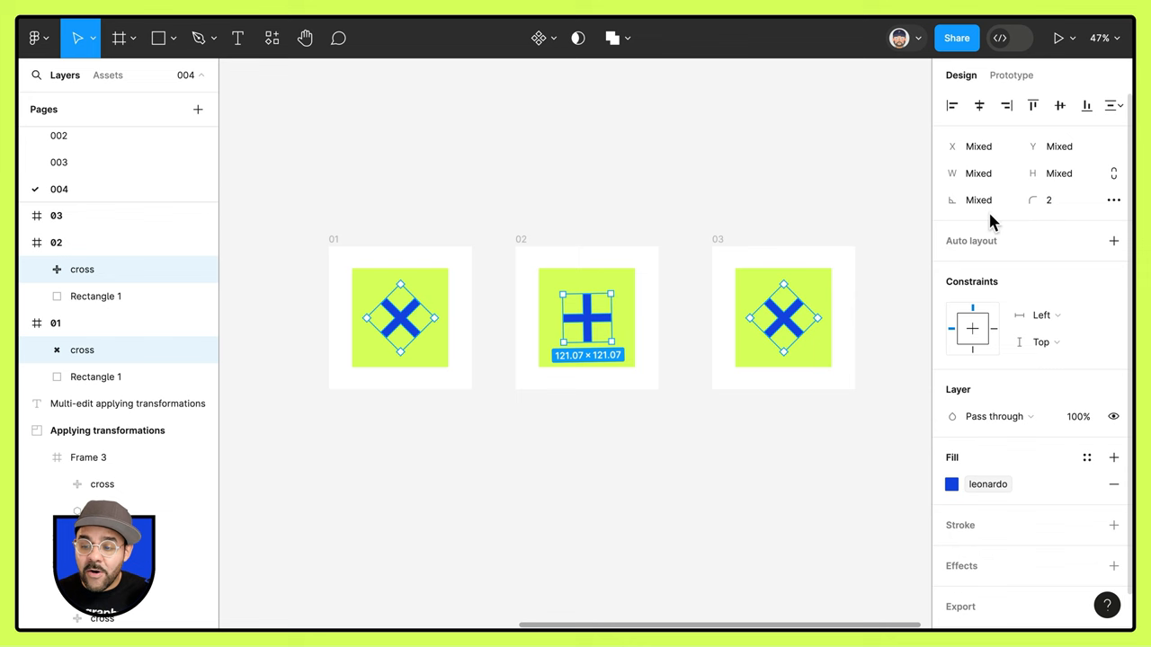
click(978, 200)
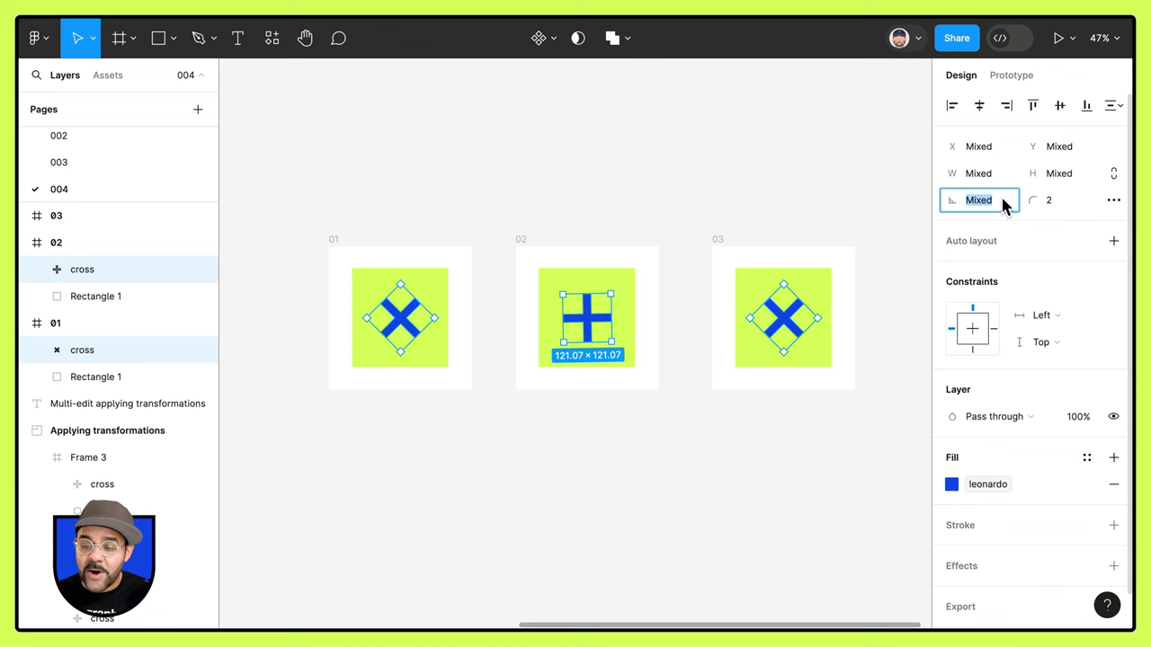